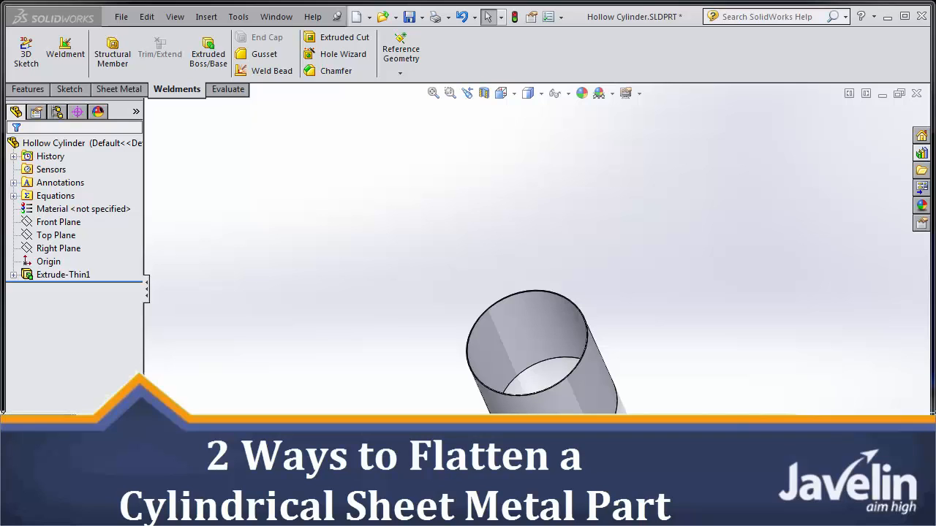
pyautogui.moveTo(394, 291)
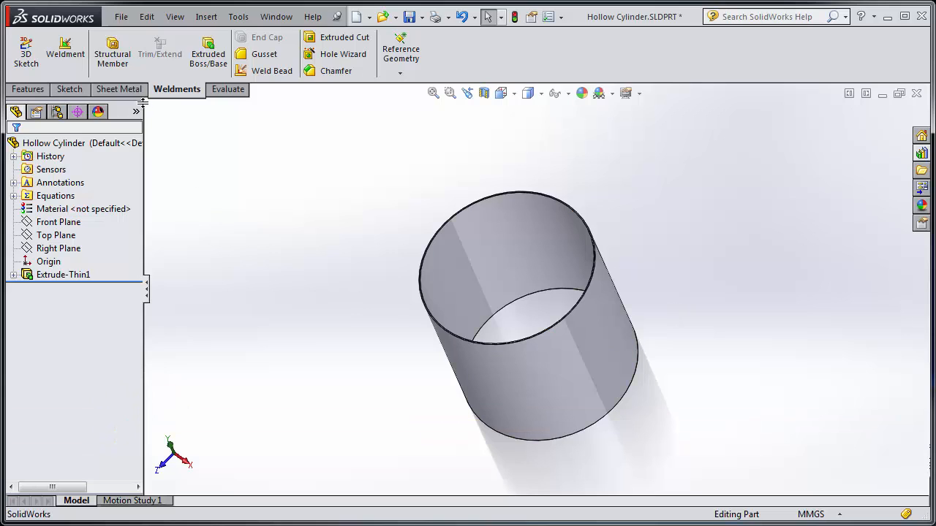
# Step: Switch the CommandManager to the Sheet Metal tool set
pyautogui.click(118, 90)
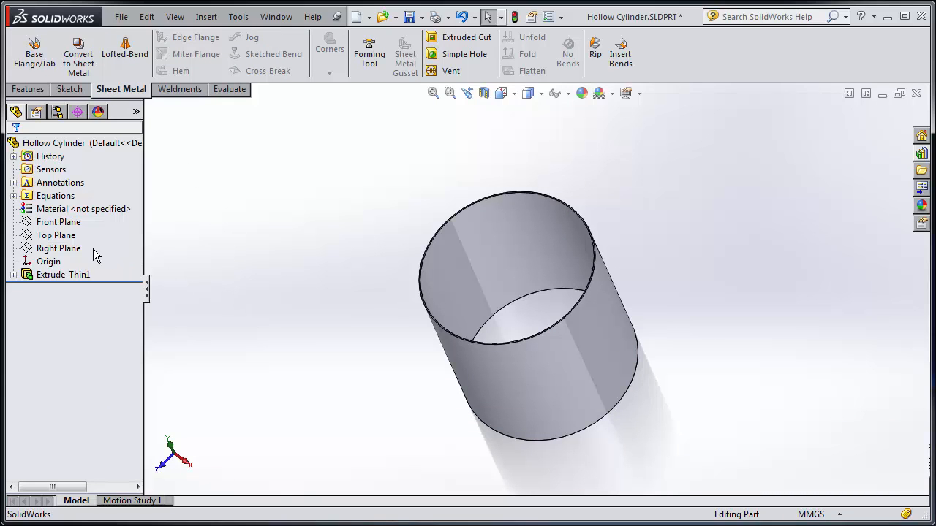
# Step: Sketch two radial lines on the Top Plane defining a fully dimensioned 1.00 slit at the wall
pyautogui.click(56, 234)
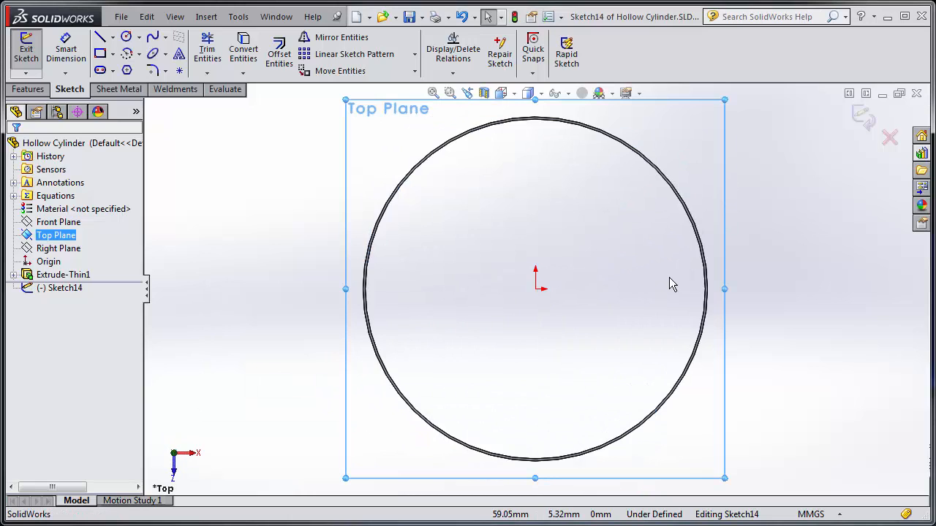
pyautogui.click(705, 290)
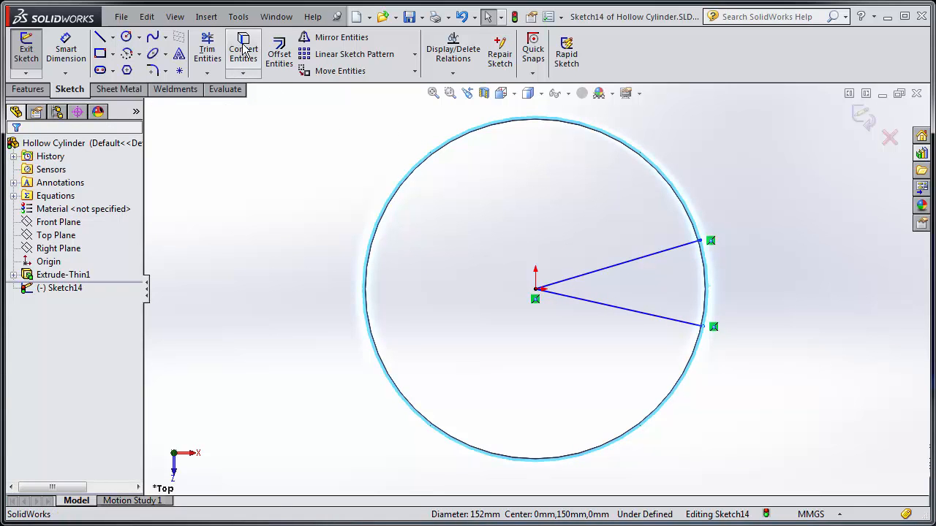
pyautogui.moveTo(243, 51)
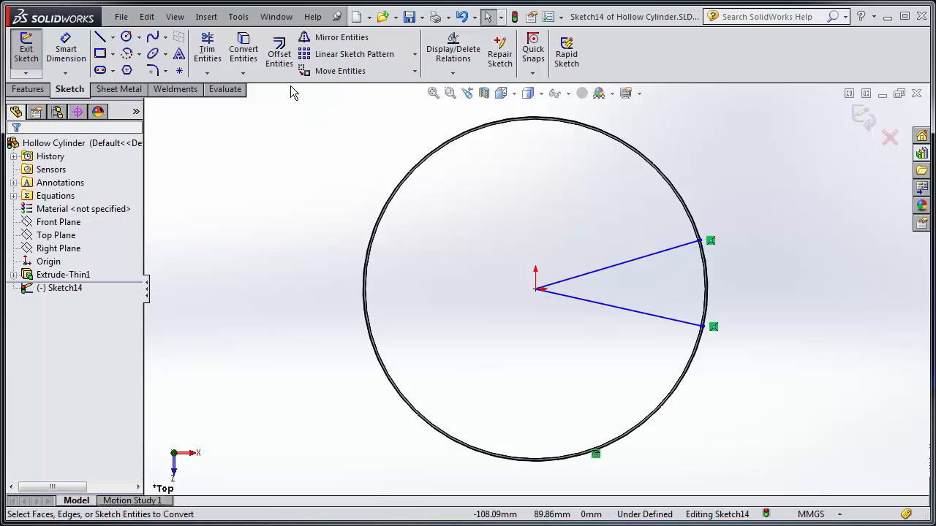
pyautogui.click(207, 47)
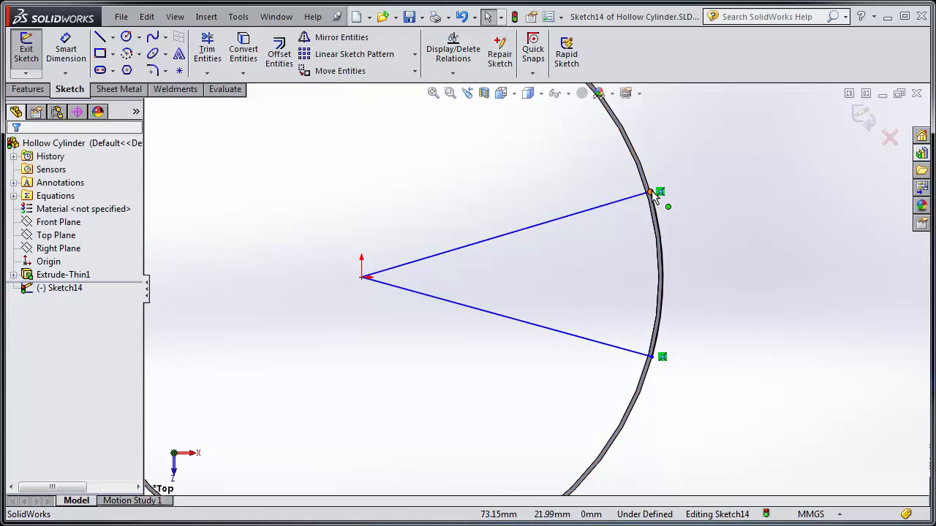
pyautogui.click(651, 356)
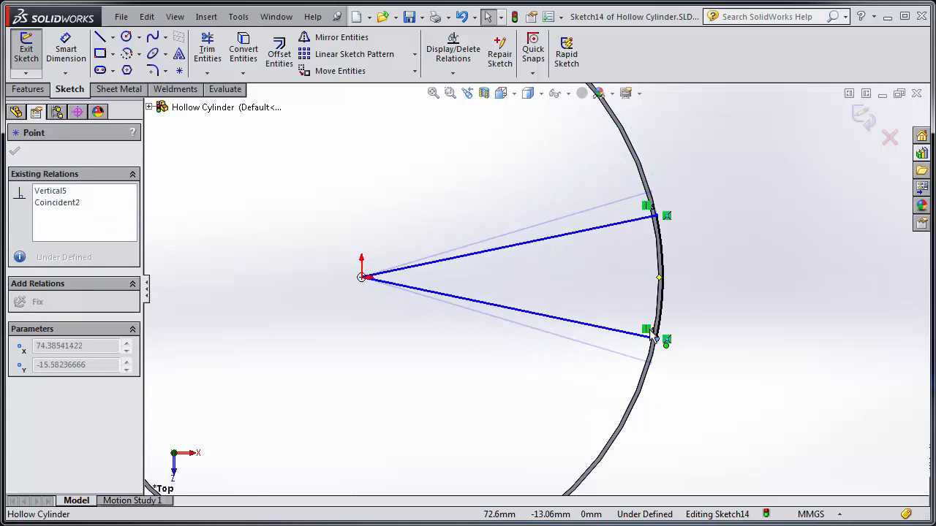
pyautogui.moveTo(651, 339); pyautogui.dragTo(655, 320)
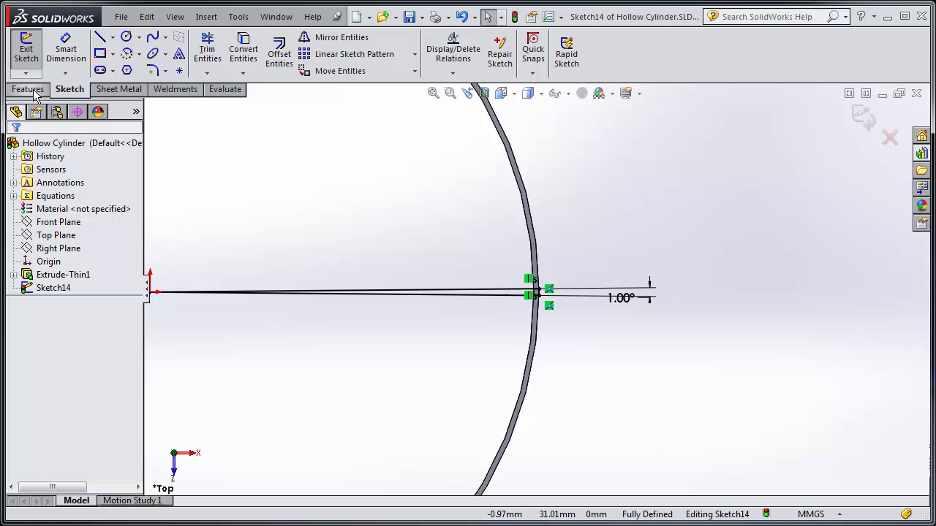
# Step: Cut the slit through the full cylinder height, then return to the sheet metal tools
pyautogui.click(29, 89)
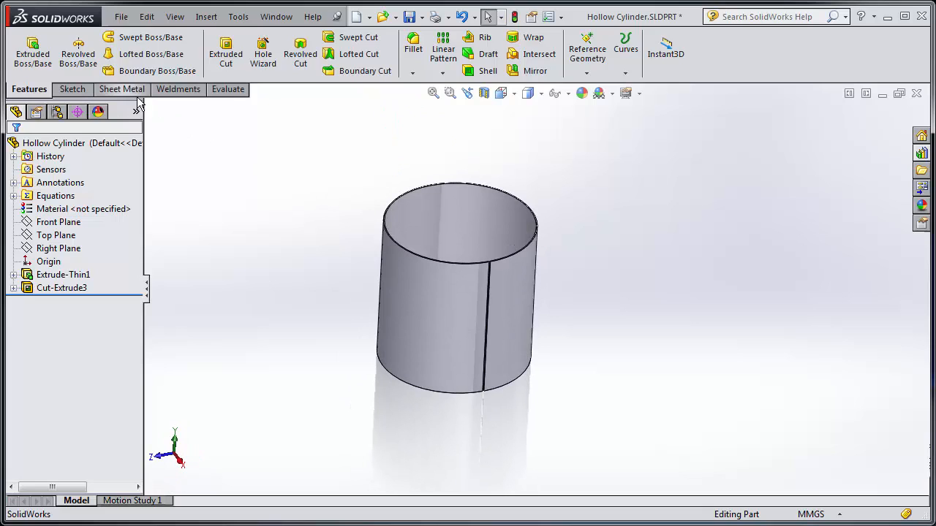
pyautogui.click(120, 89)
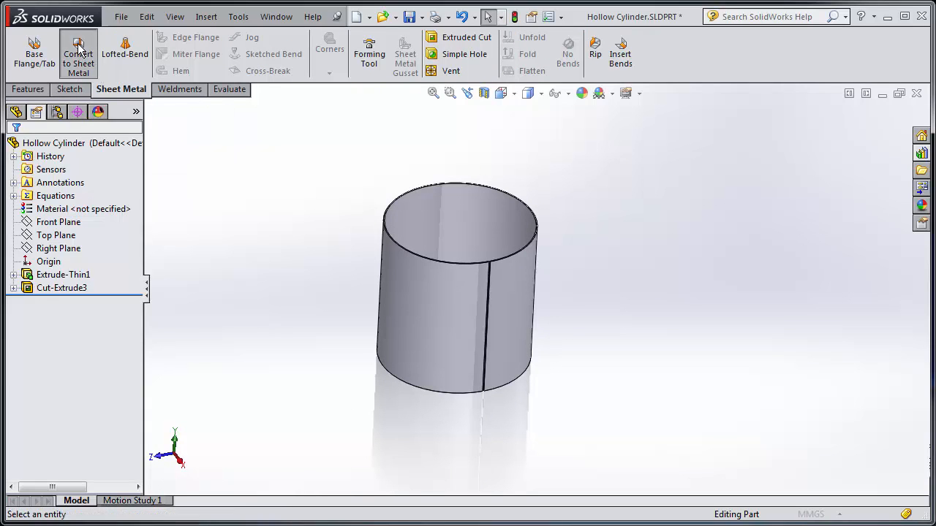
# Step: Begin Convert to Sheet Metal with the slit face fixed; slit edges rejected as bends
pyautogui.click(78, 53)
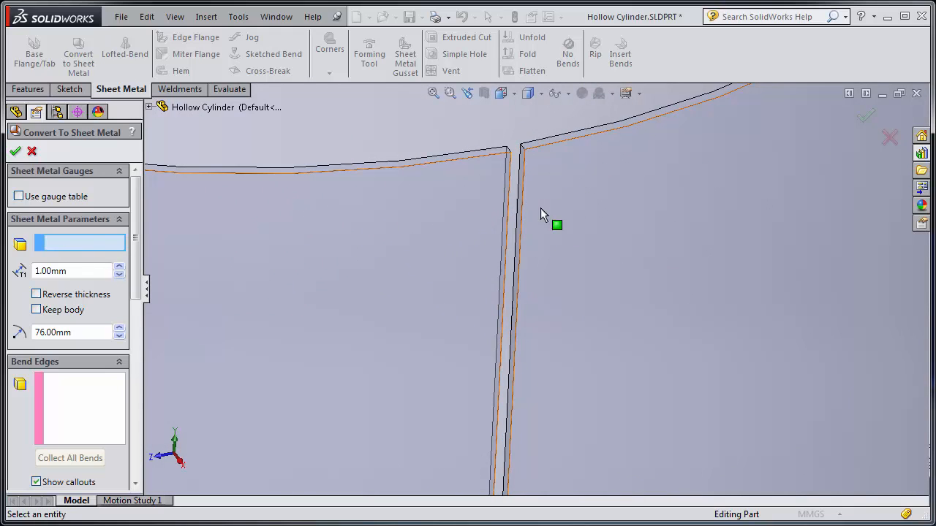
pyautogui.click(526, 212)
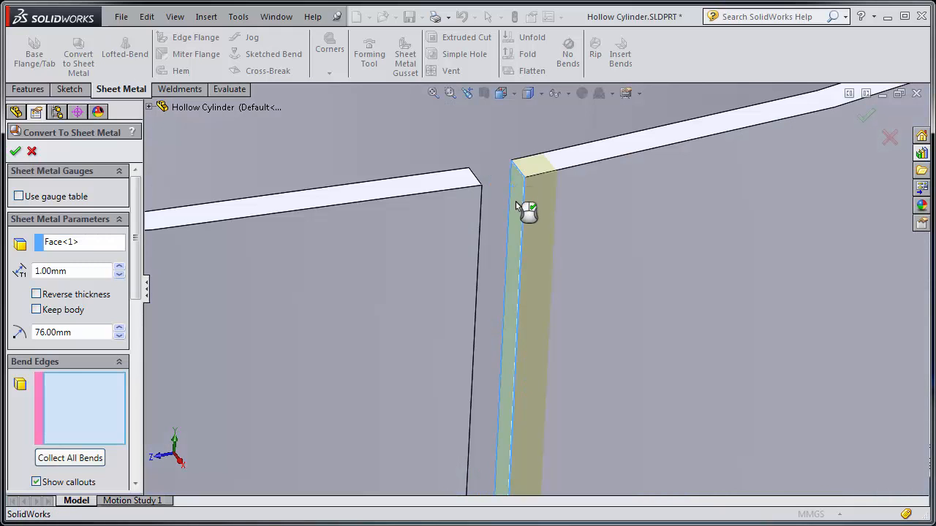
pyautogui.moveTo(519, 218)
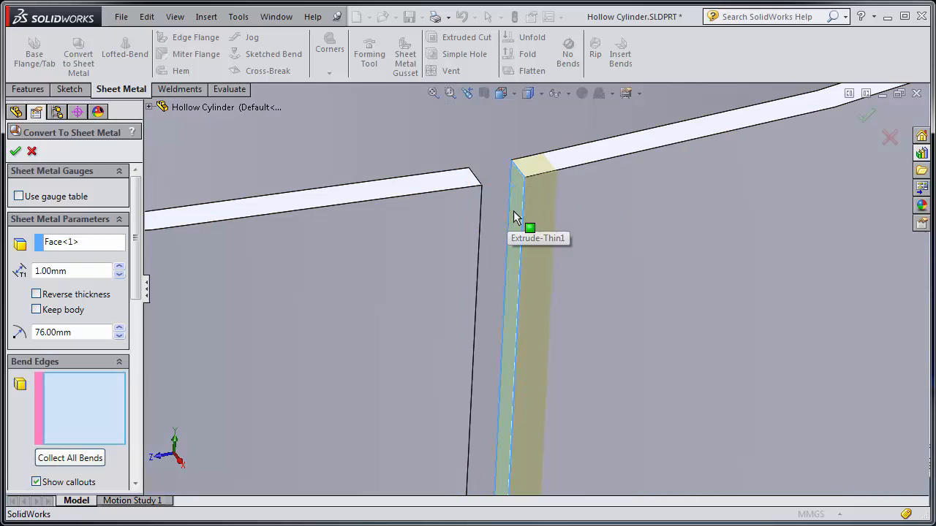
pyautogui.click(530, 228)
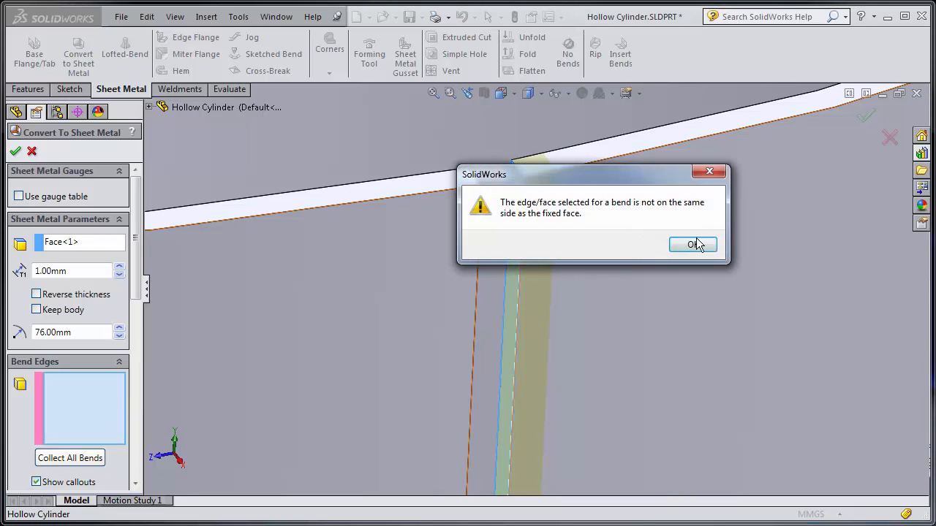
pyautogui.click(691, 244)
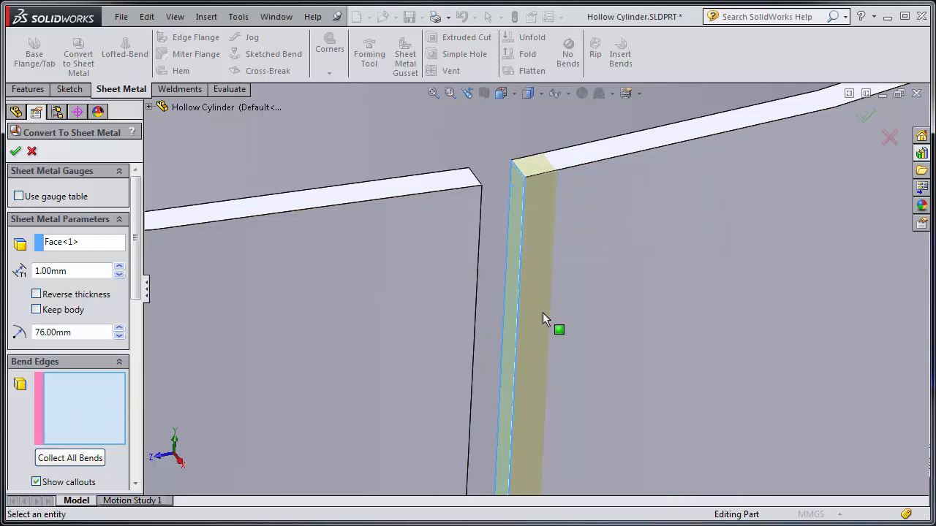
pyautogui.click(559, 330)
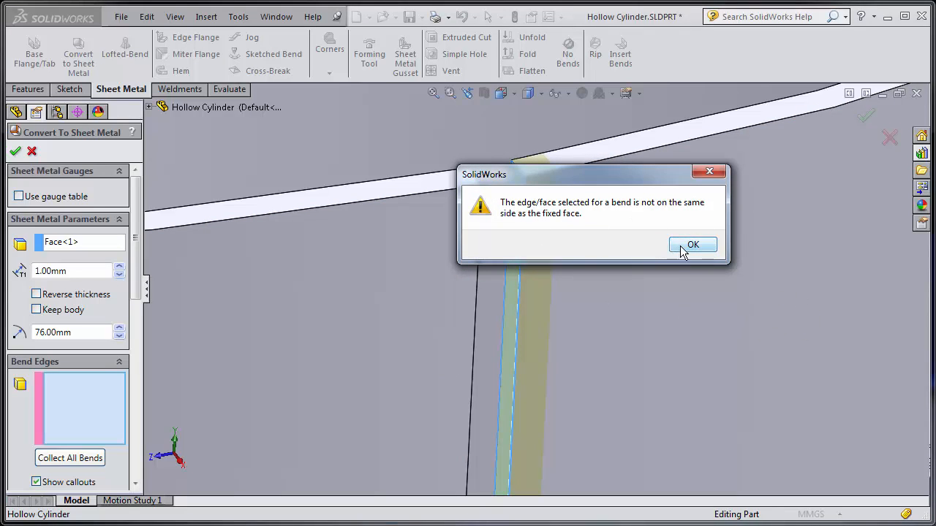
pyautogui.click(693, 245)
pyautogui.write('11')
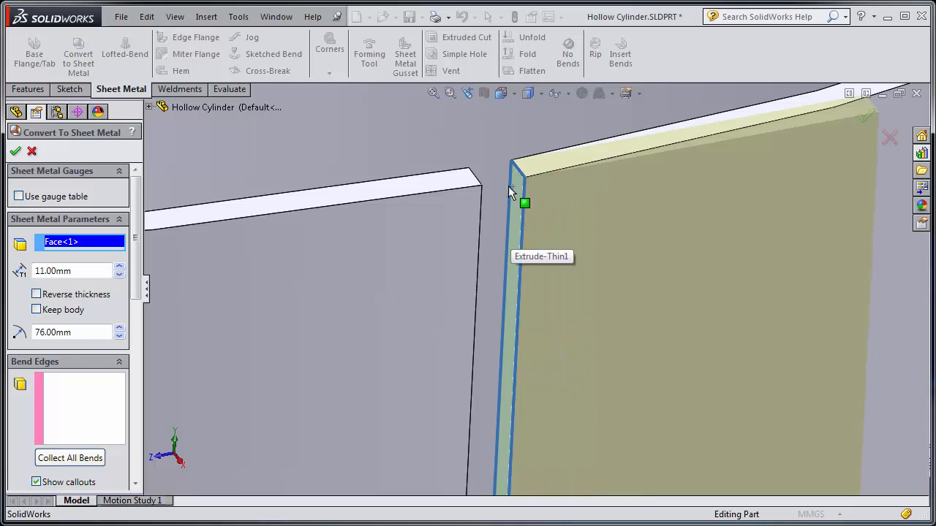
pyautogui.moveTo(120, 280)
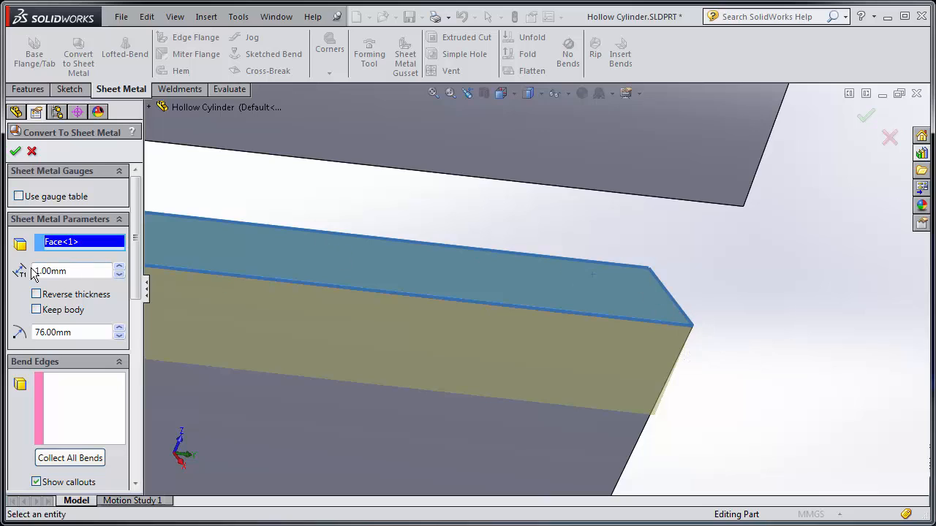
# Step: Set the sheet metal thickness to 0.25 mm
pyautogui.write('0.50mm')
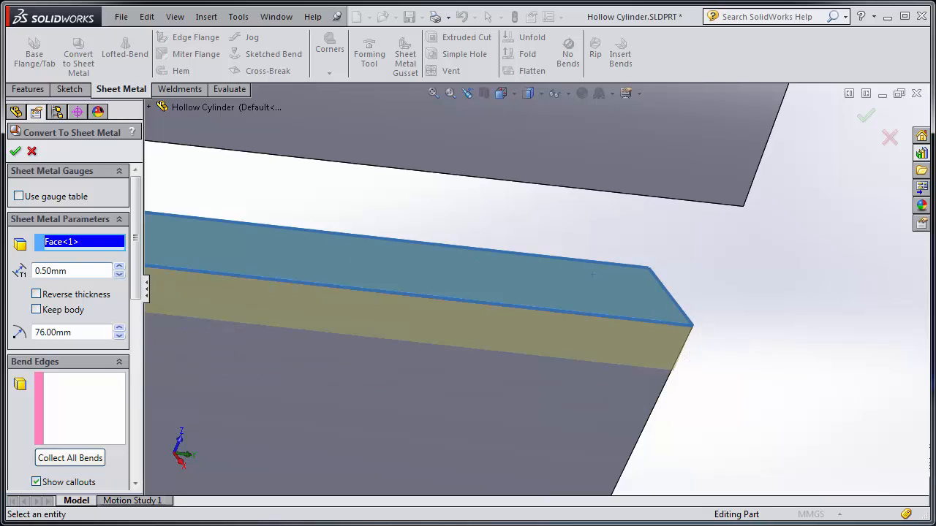
pyautogui.write('.25')
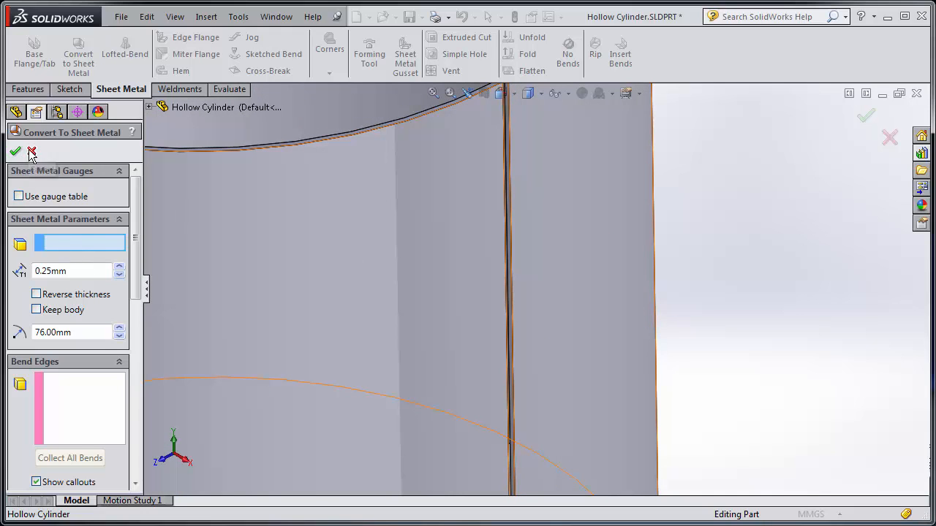
# Step: Extrude the slit sketch into a thin strip bridging the slit as a second boss
pyautogui.click(16, 152)
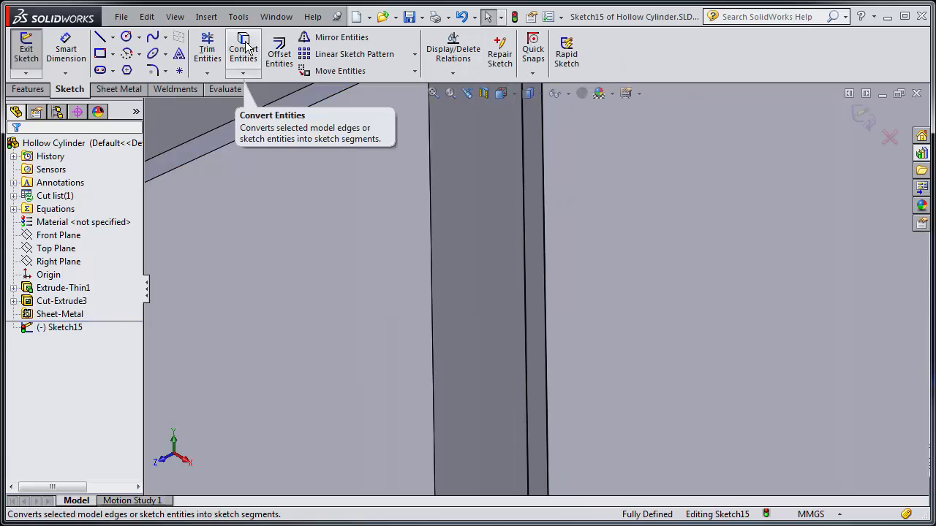
pyautogui.click(27, 89)
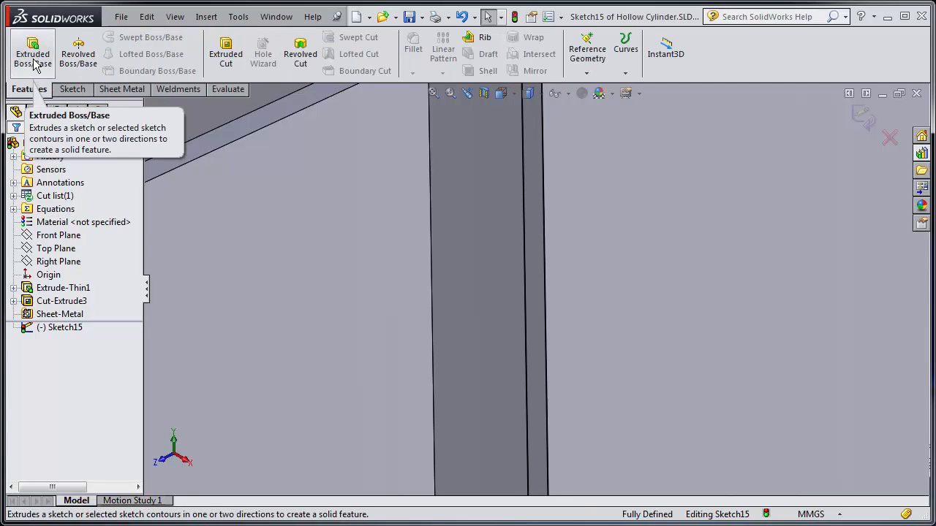
pyautogui.click(32, 52)
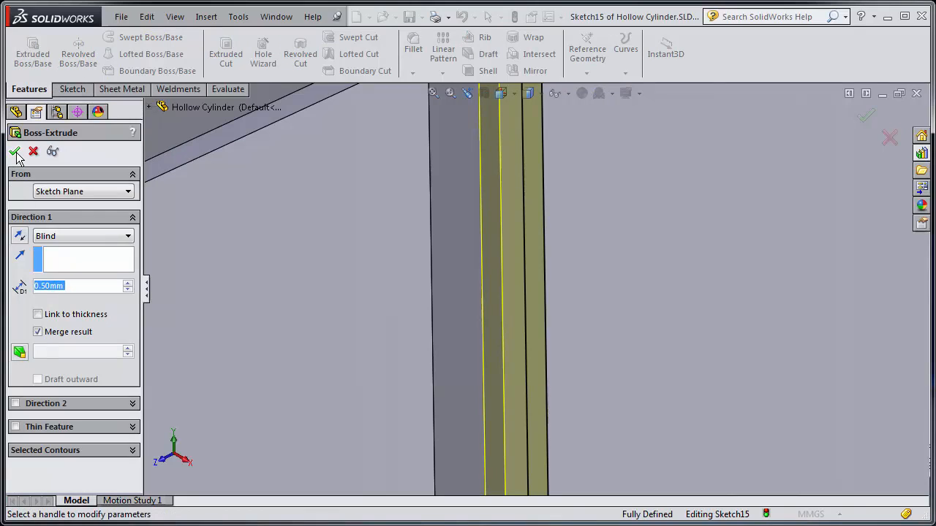
pyautogui.click(16, 151)
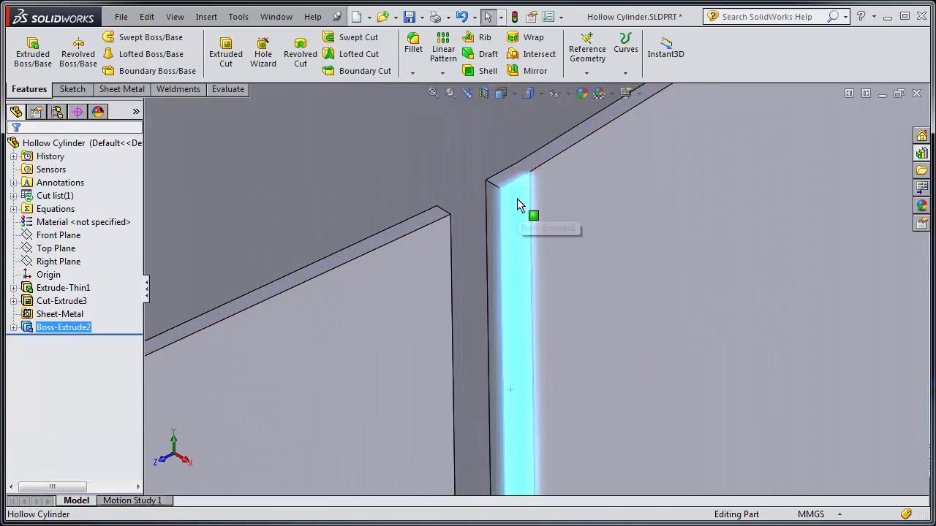
pyautogui.click(63, 328)
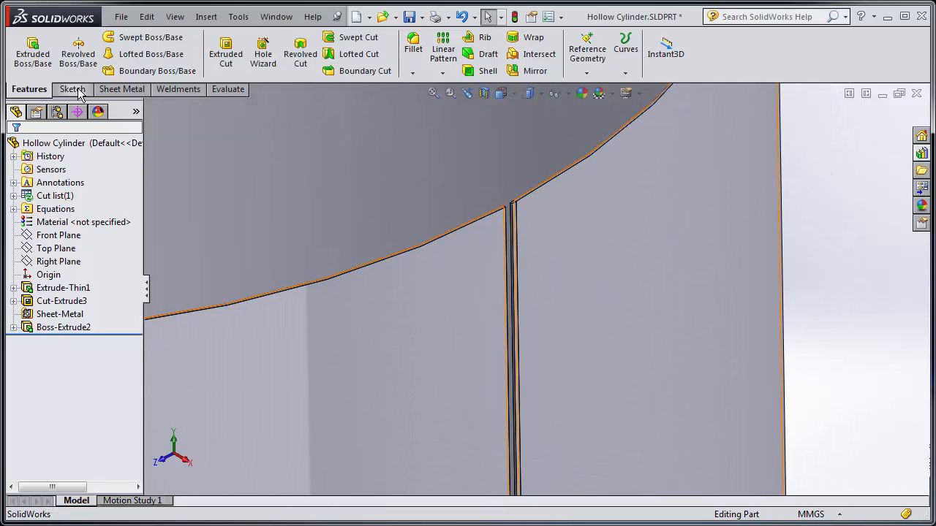
# Step: Convert the part to sheet metal with the strip face fixed and 0.25 mm thickness
pyautogui.click(120, 89)
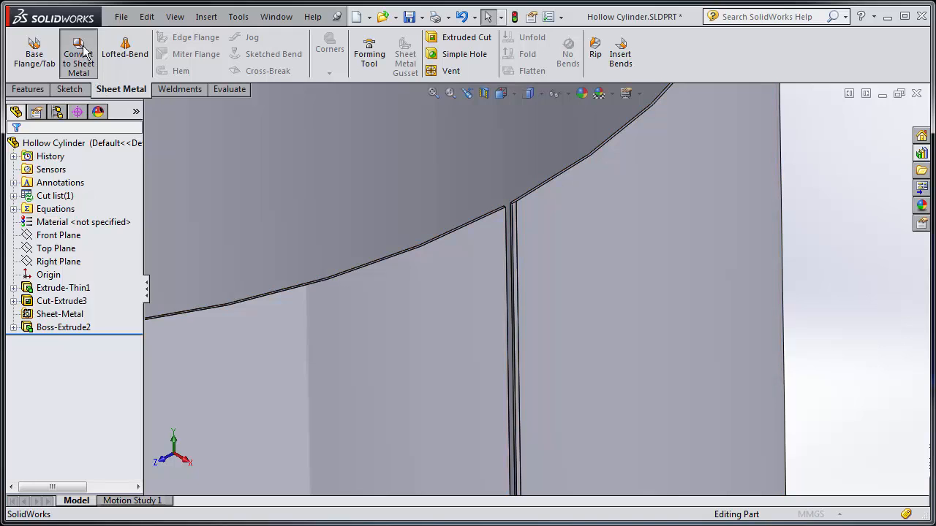
pyautogui.click(77, 53)
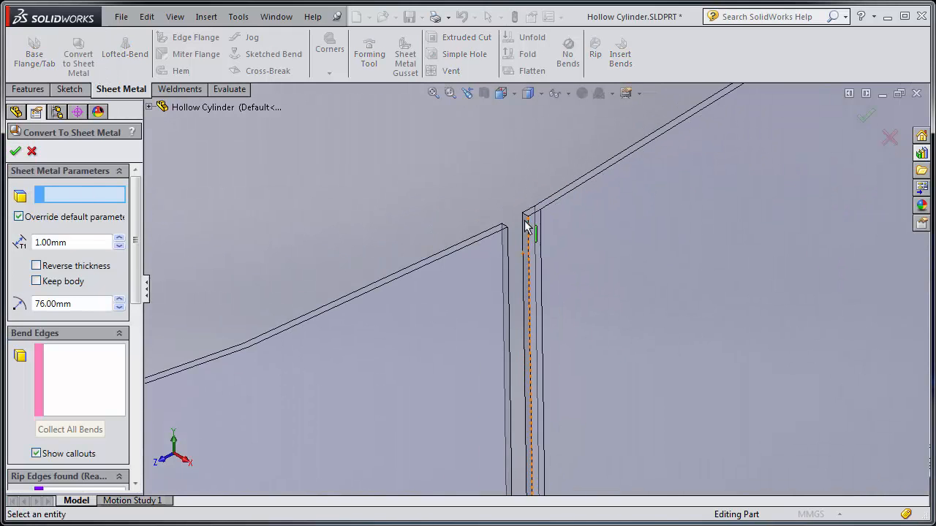
pyautogui.click(529, 220)
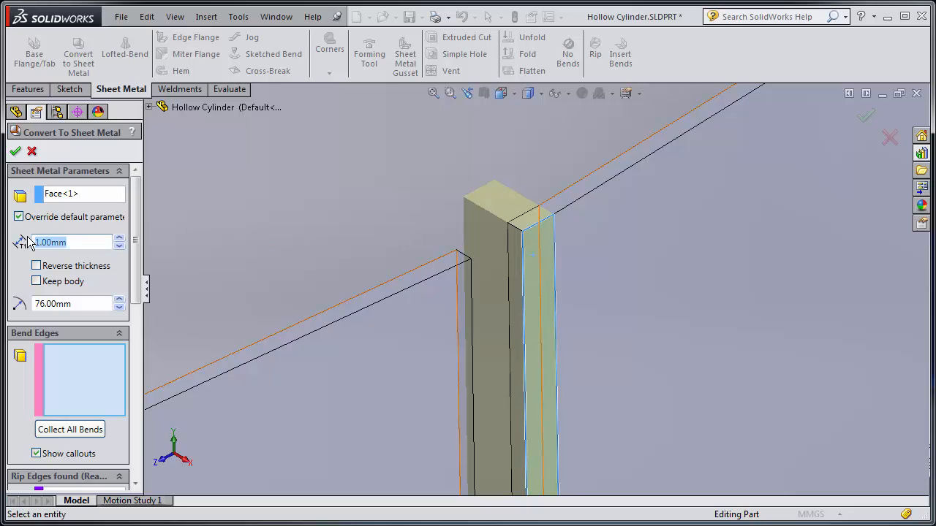
pyautogui.write('0.50mm')
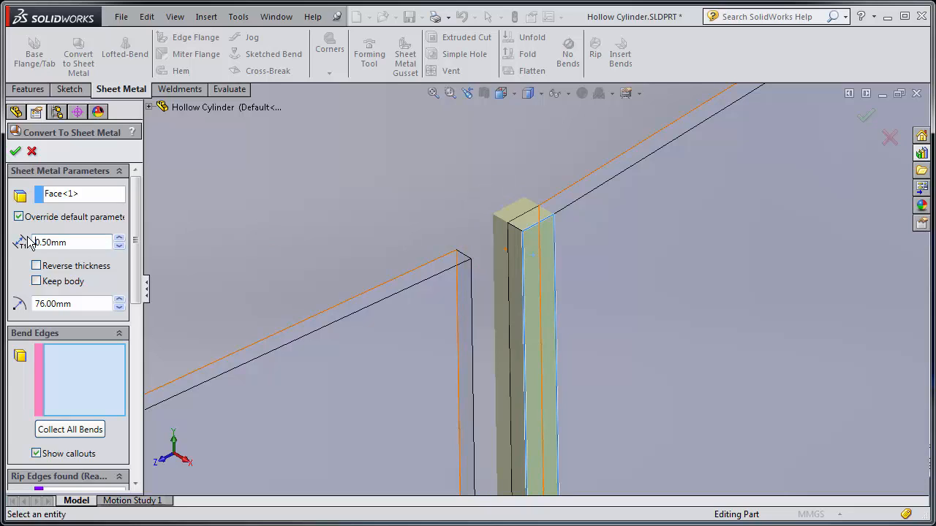
pyautogui.write('25')
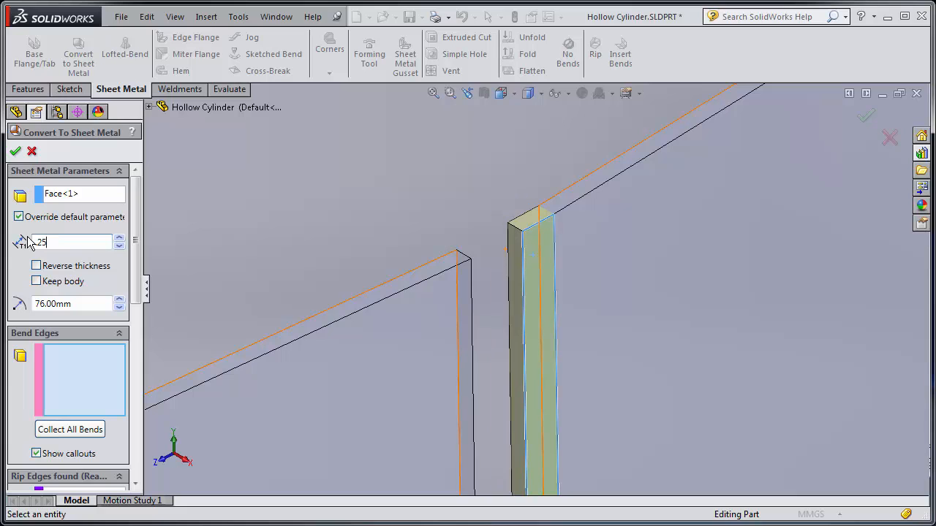
pyautogui.write('0.25mm')
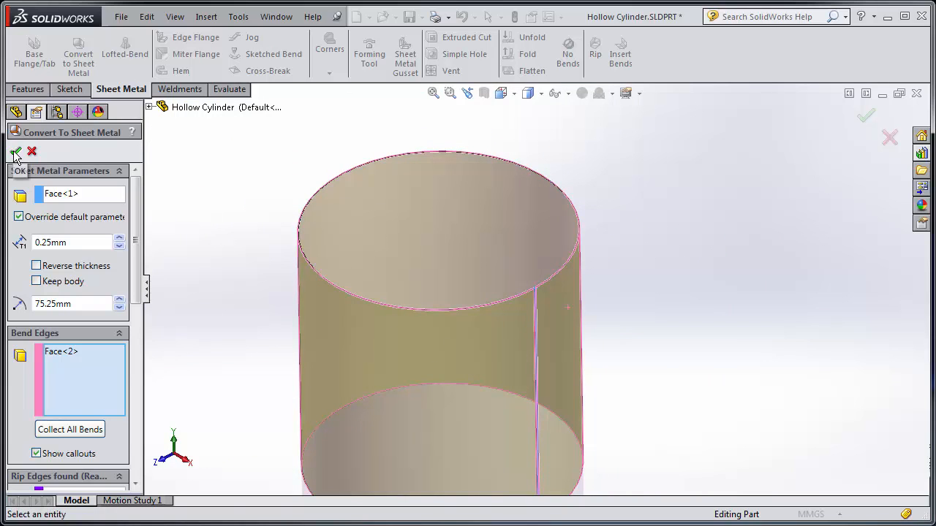
pyautogui.click(17, 151)
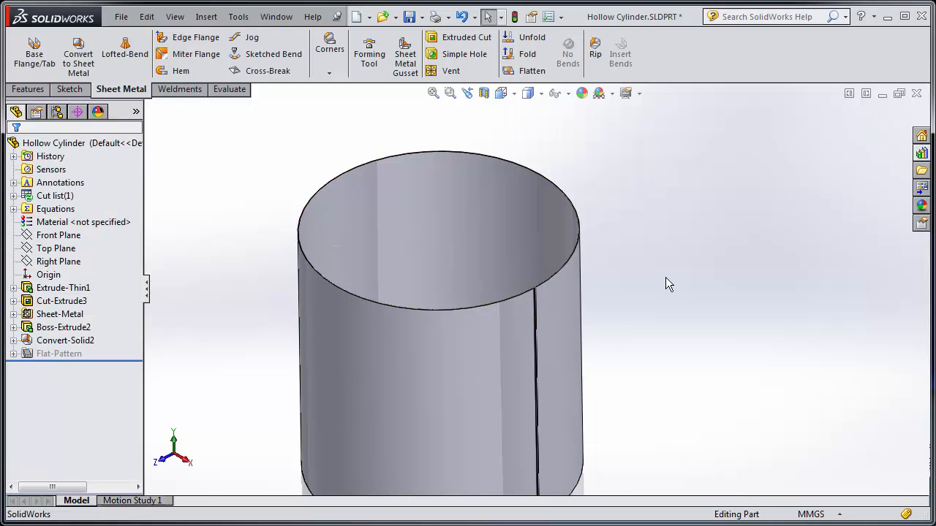
# Step: Show the cylinder unrolled as a flat pattern, then fold it back
pyautogui.click(532, 70)
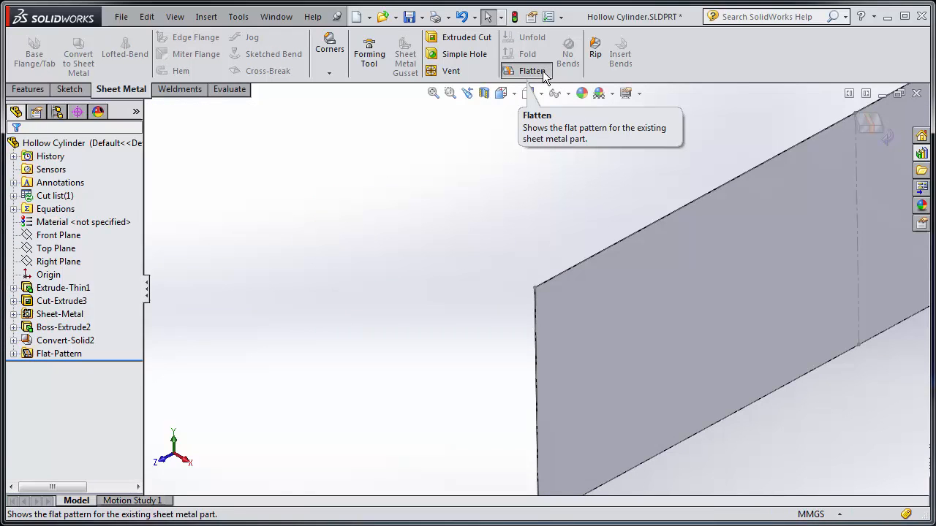
pyautogui.click(532, 70)
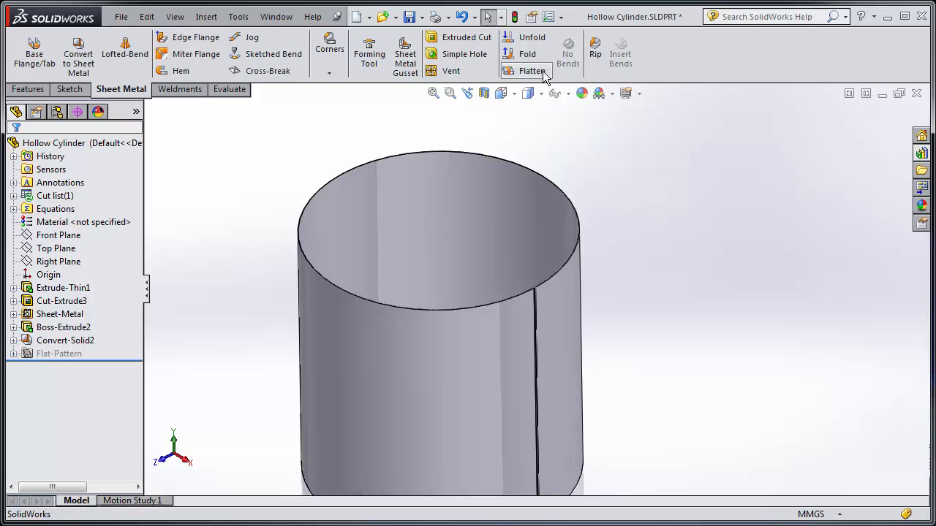
# Step: Delete the sheet metal conversion, strip extrude and its sketch from the feature tree
pyautogui.click(63, 328)
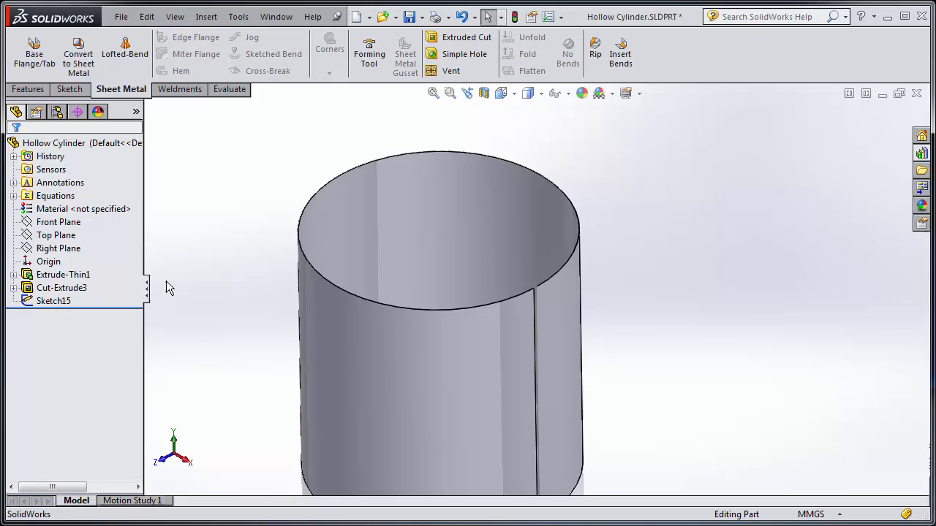
pyautogui.click(52, 301)
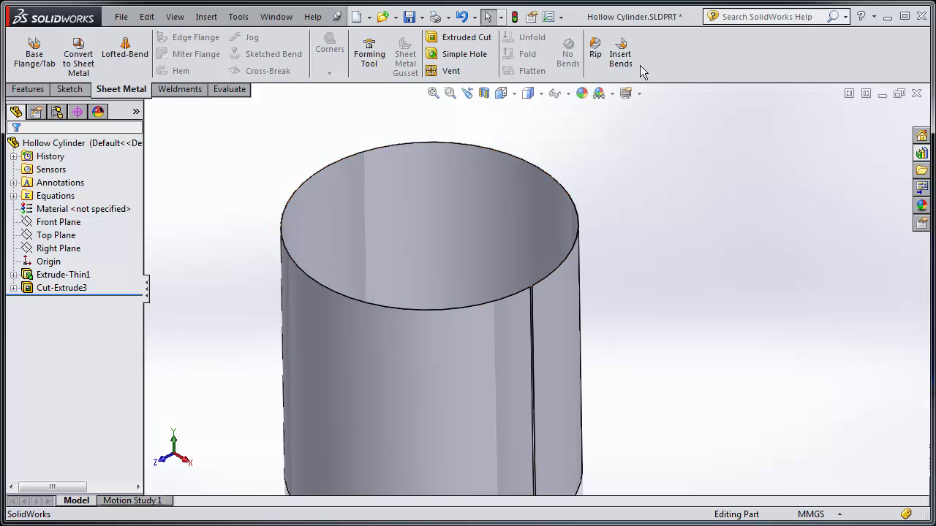
pyautogui.moveTo(619, 51)
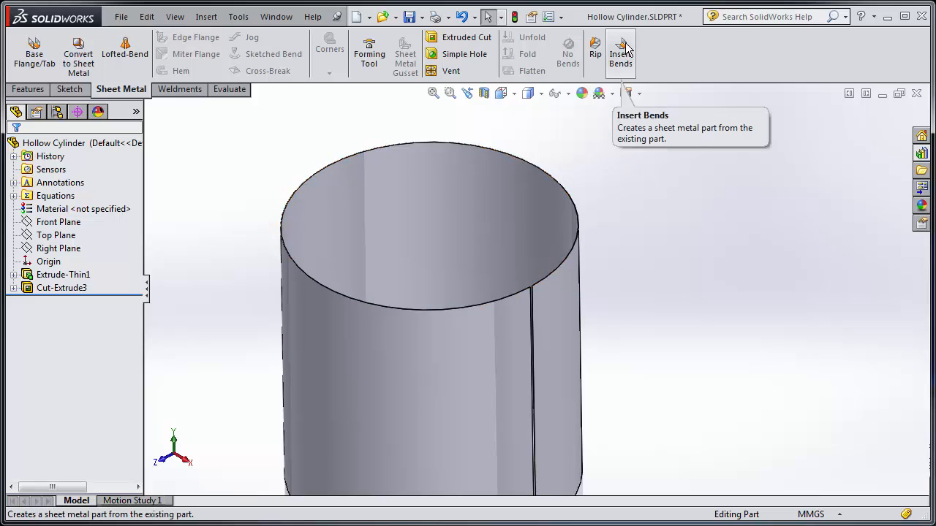
# Step: Insert Bends along the slit edge and display the cylinder unrolled as a flat rectangle
pyautogui.click(619, 52)
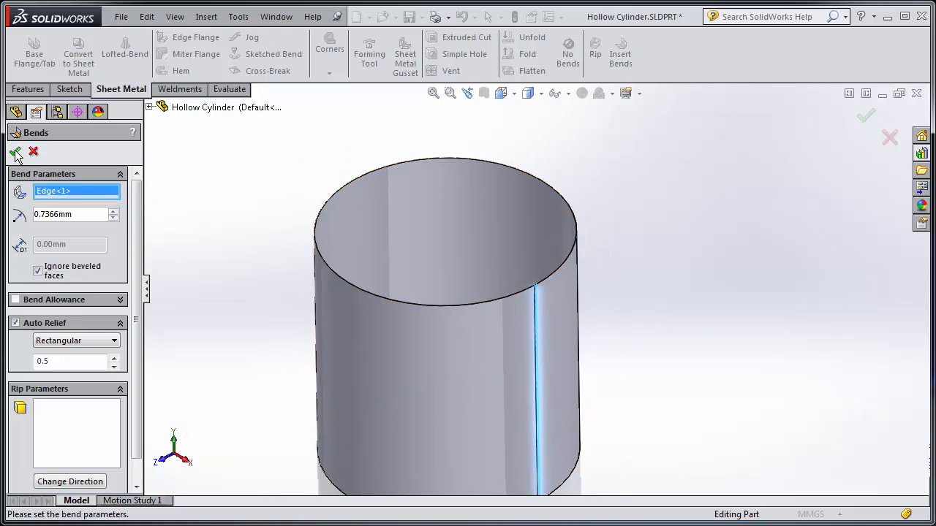
pyautogui.click(16, 150)
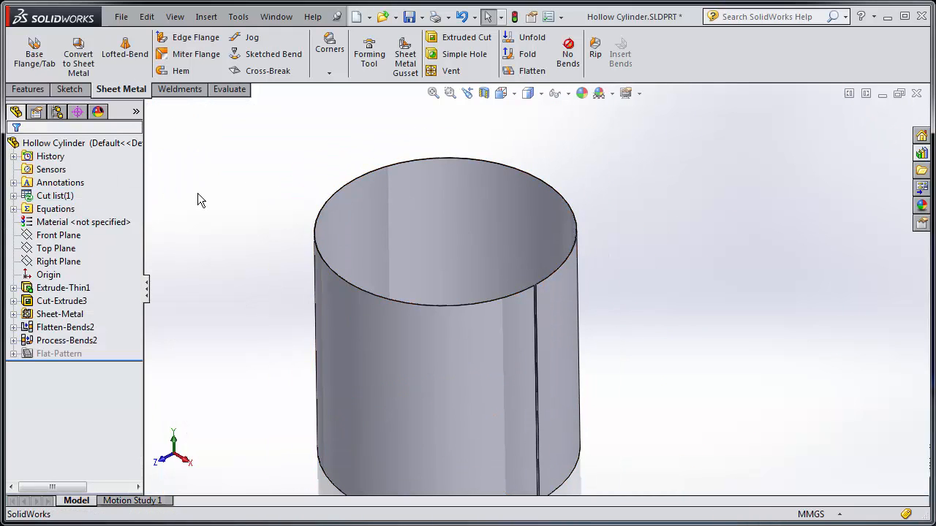
pyautogui.click(531, 71)
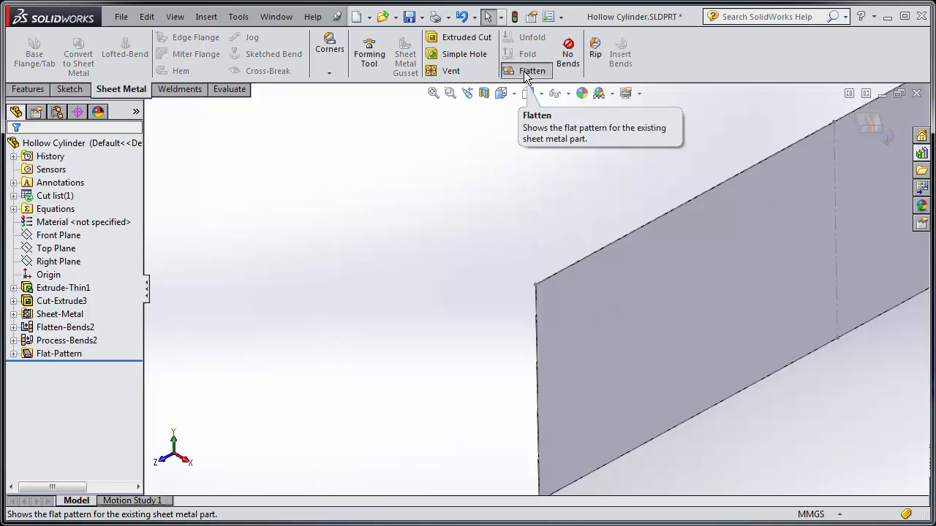